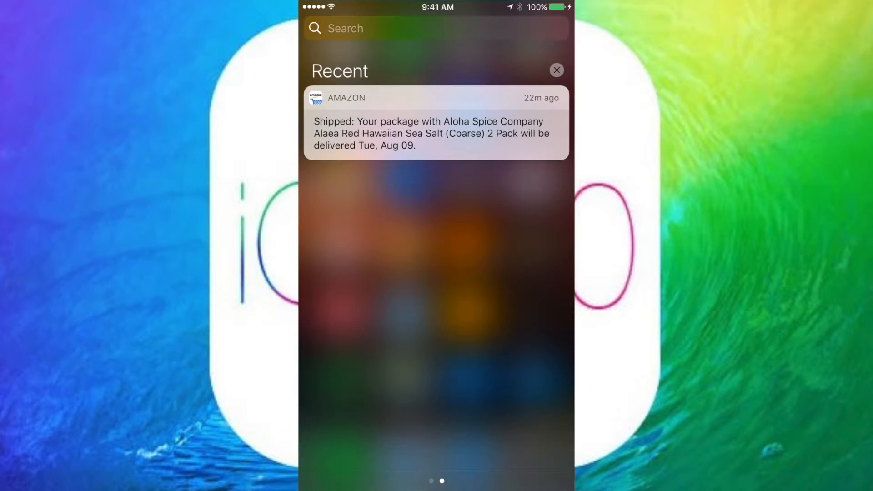
# Step: Close Notification Center after viewing the Amazon shipping notification and land in the Health app
pyautogui.click(557, 70)
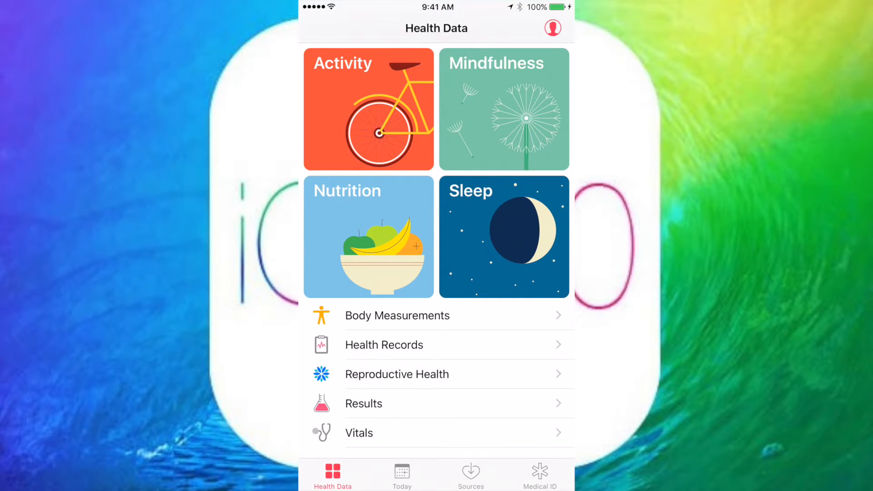
# Step: Leave Health and reach the Stills wallpaper grid in Settings' wallpaper chooser
pyautogui.click(368, 108)
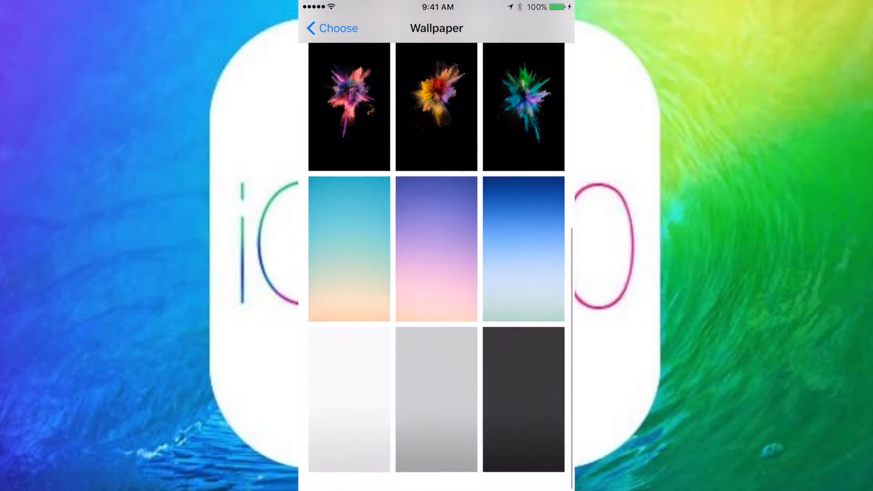
# Step: Scroll through the still wallpaper grid before moving to a new blank note in Notes
pyautogui.scroll(3)
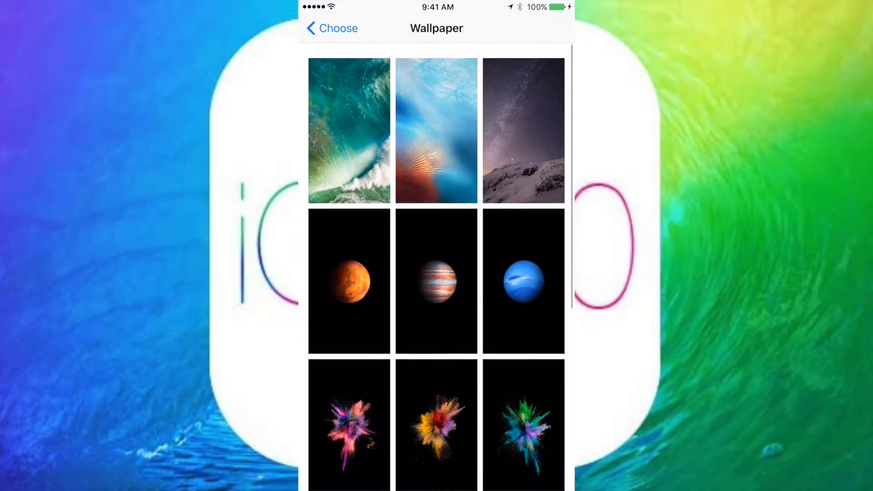
pyautogui.scroll(-3)
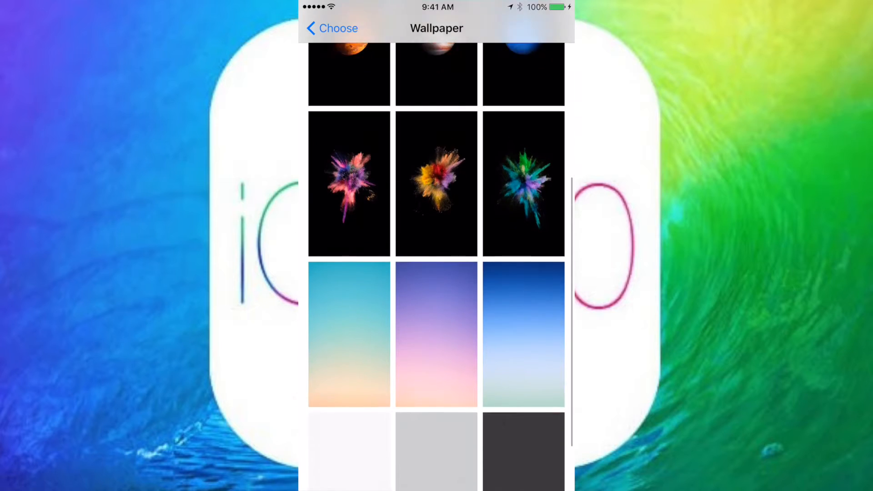
pyautogui.scroll(-3)
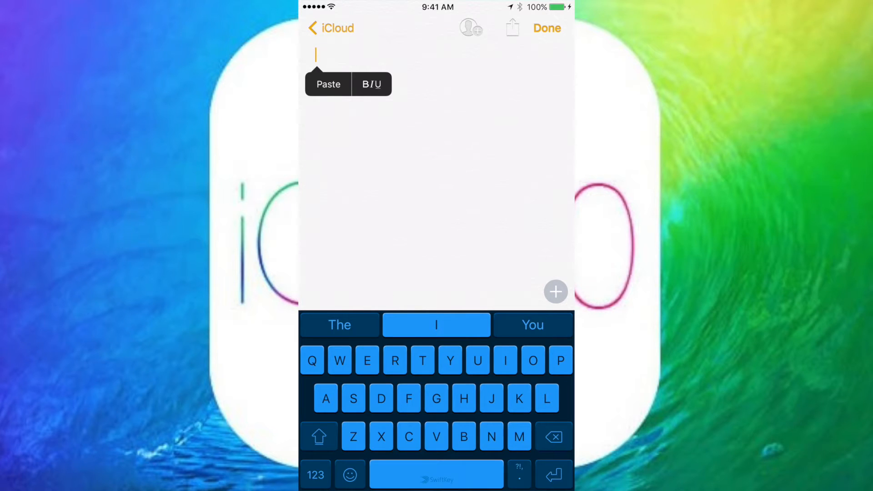
# Step: Insert smiley faces, a heart-eyes face and baby emojis in two skin tones into the note
pyautogui.click(349, 475)
pyautogui.write('😉😊☺️☺️☺️😓😔😊')
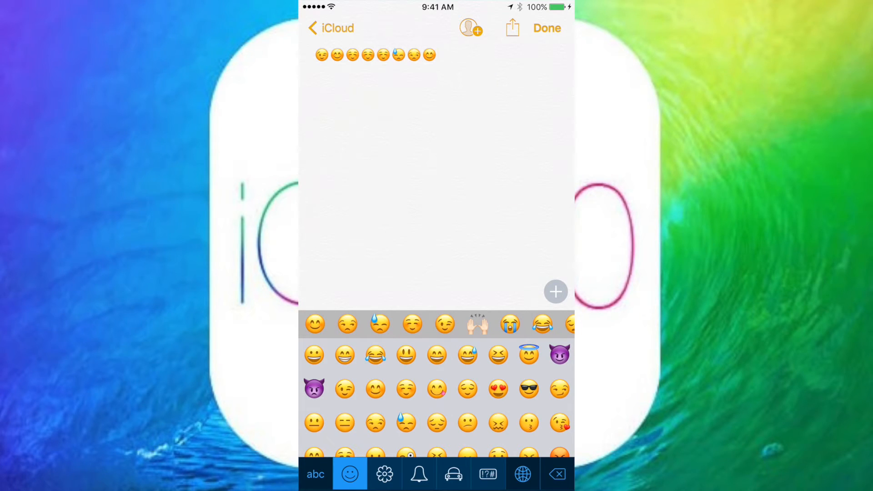
pyautogui.click(499, 390)
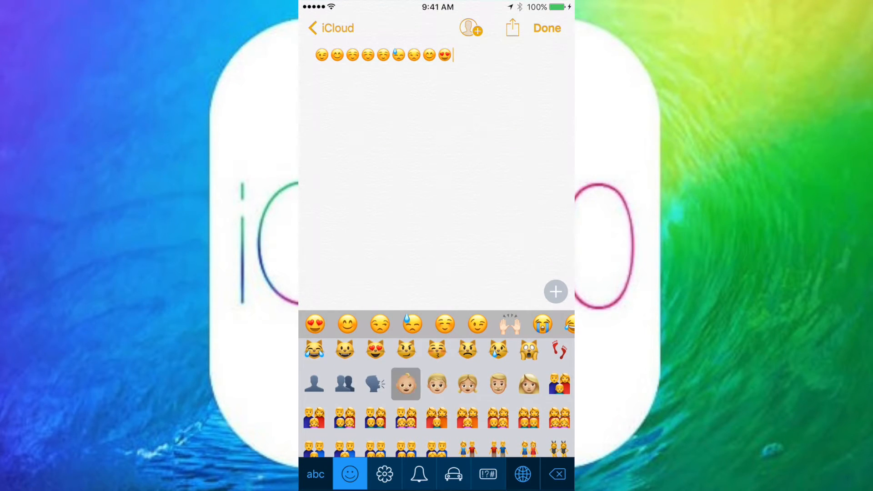
pyautogui.click(405, 383)
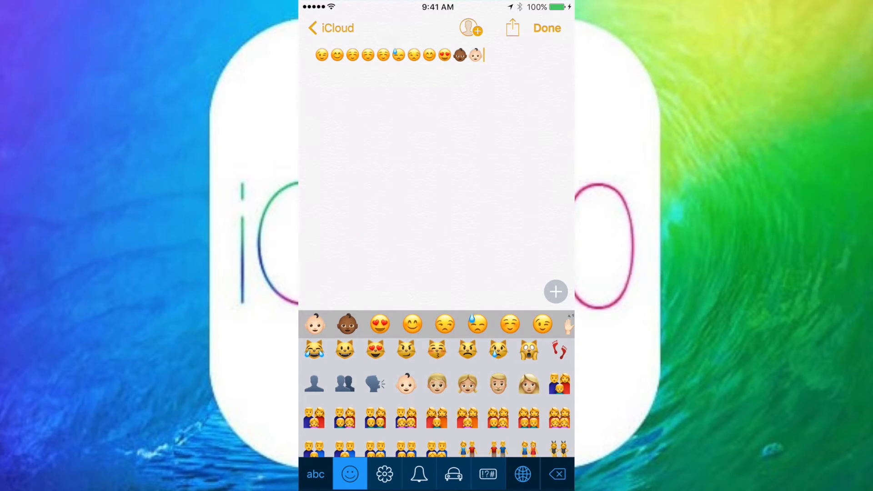
pyautogui.click(406, 383)
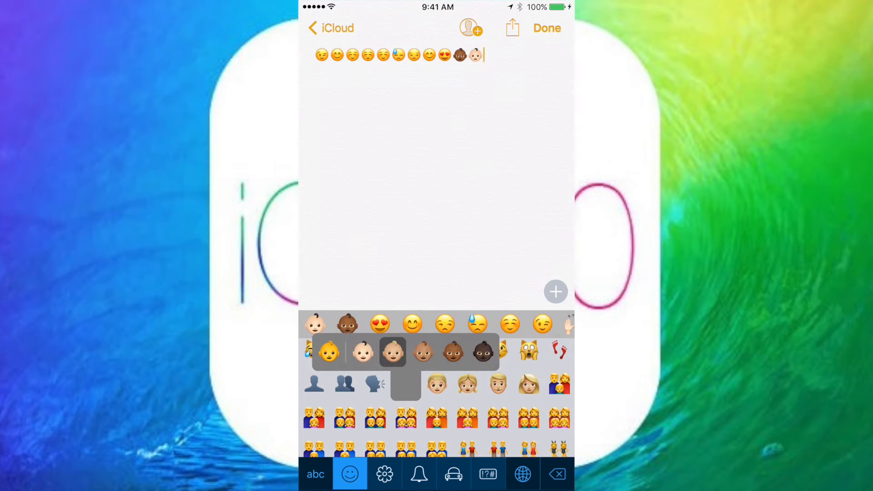